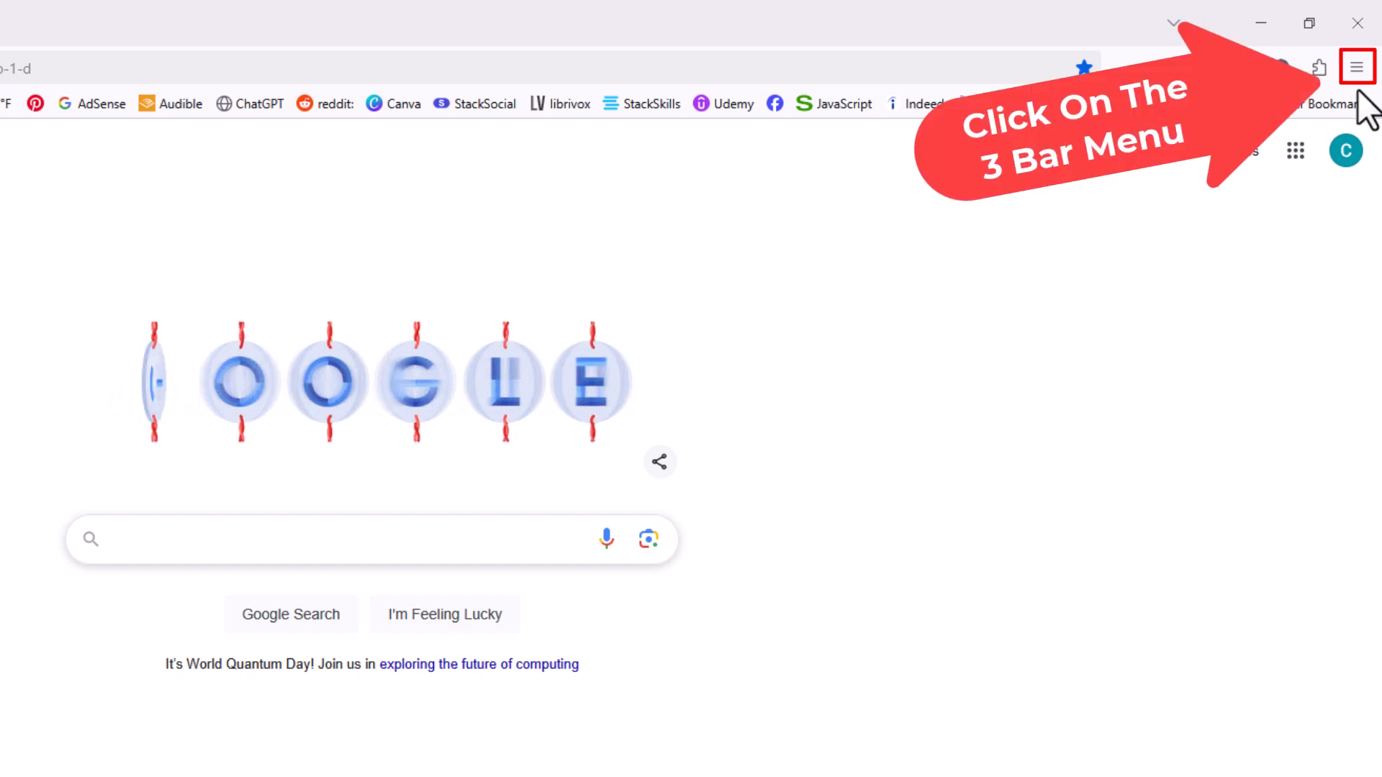
Step: Open Firefox Settings from the three-bar menu
{"action": "left_click", "coordinate": [1356, 67]}
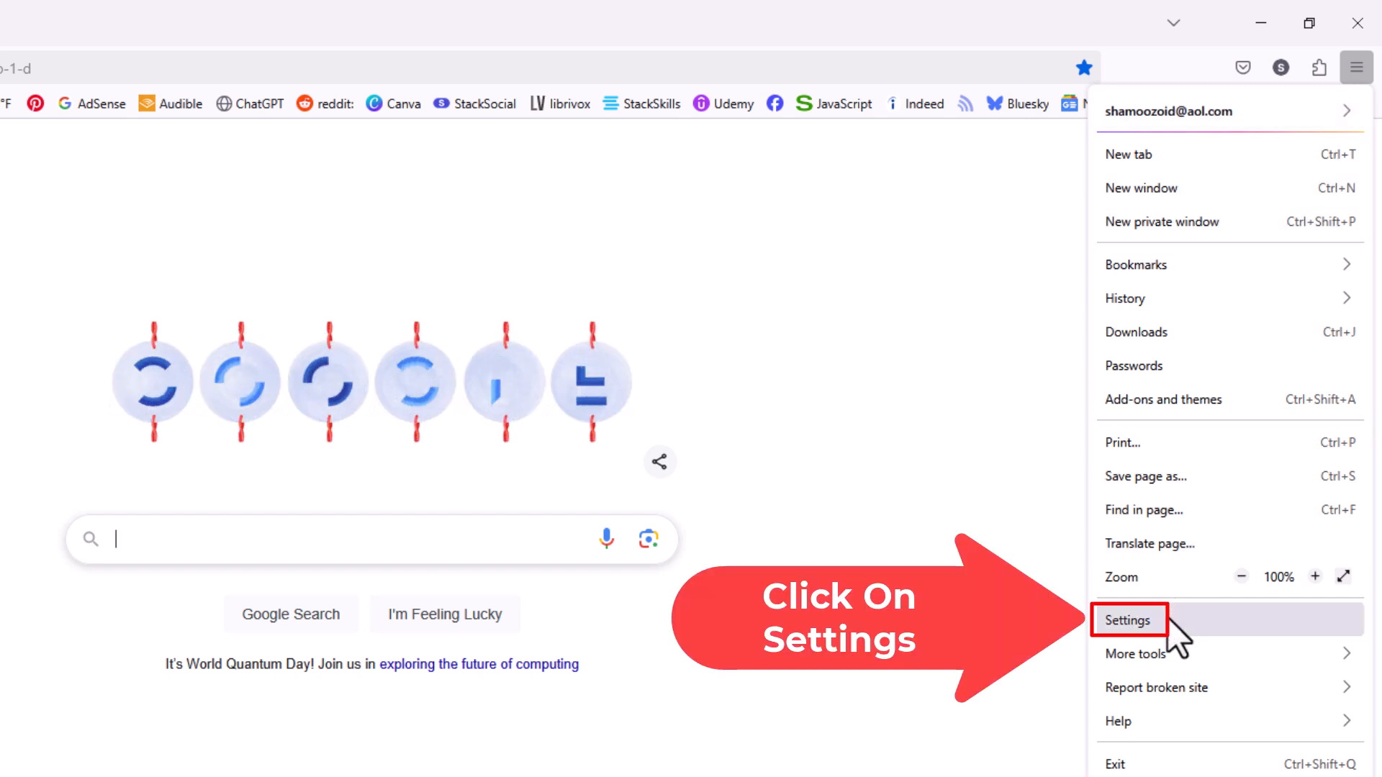
{"action": "left_click", "coordinate": [1129, 621]}
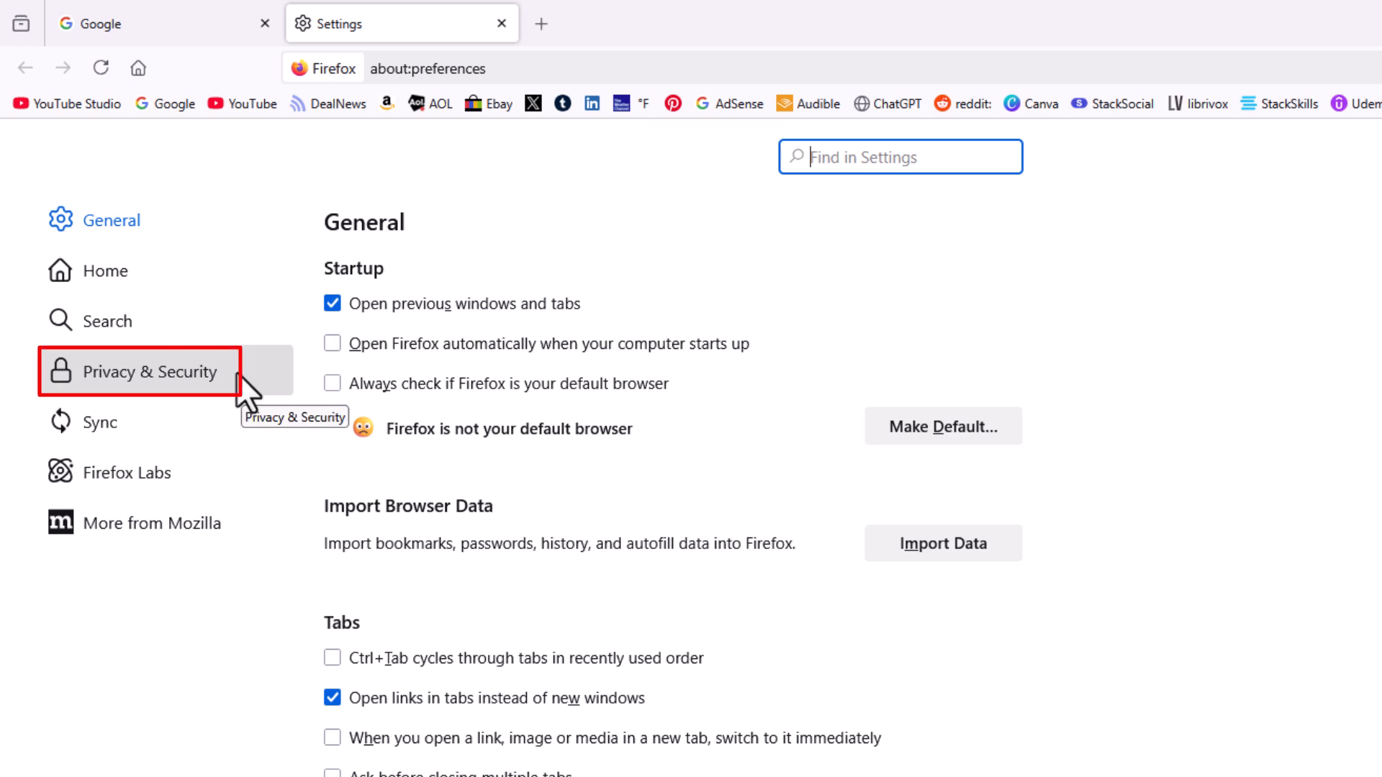
Step: In Privacy & Security, enable 'Clear history when Firefox closes' and open its Settings
{"action": "left_click", "coordinate": [148, 372]}
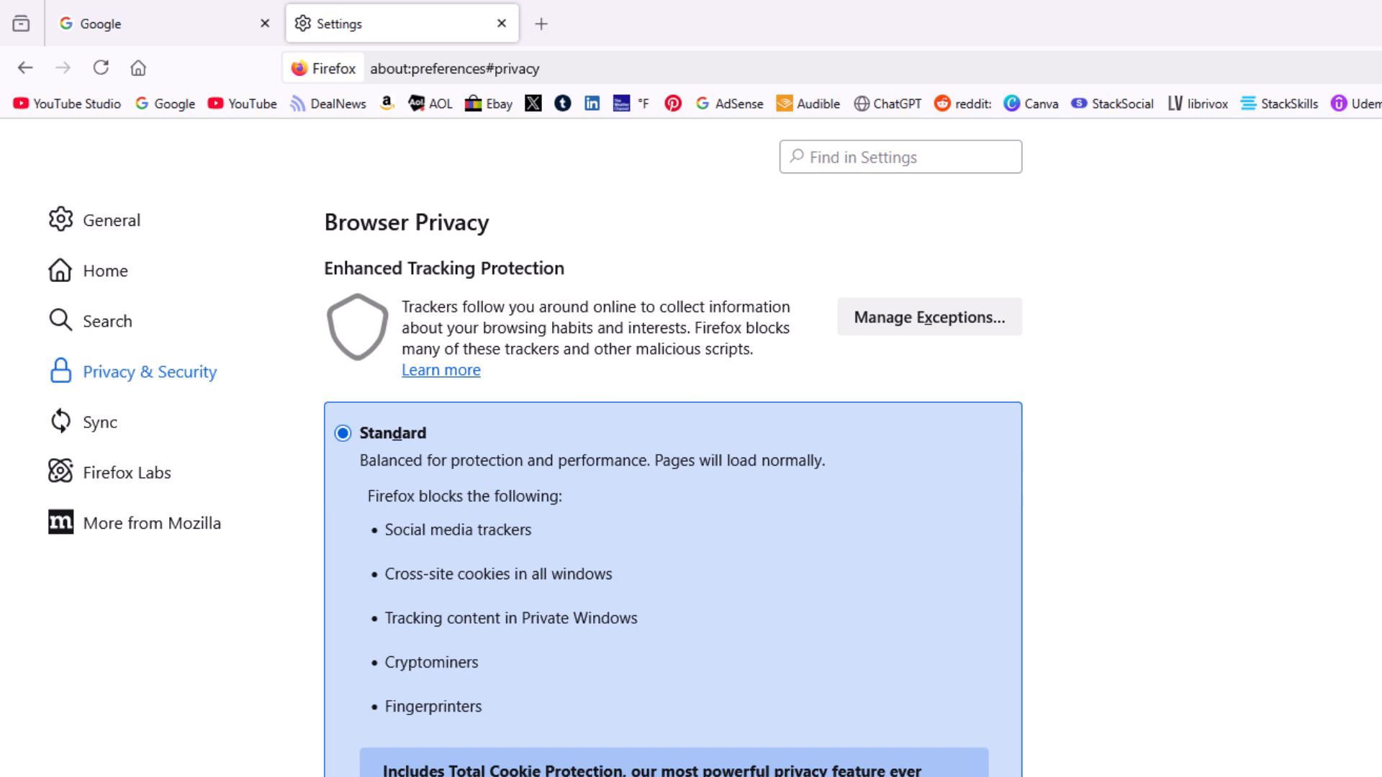
{"action": "scroll", "scroll_direction": "down", "scroll_amount": 3}
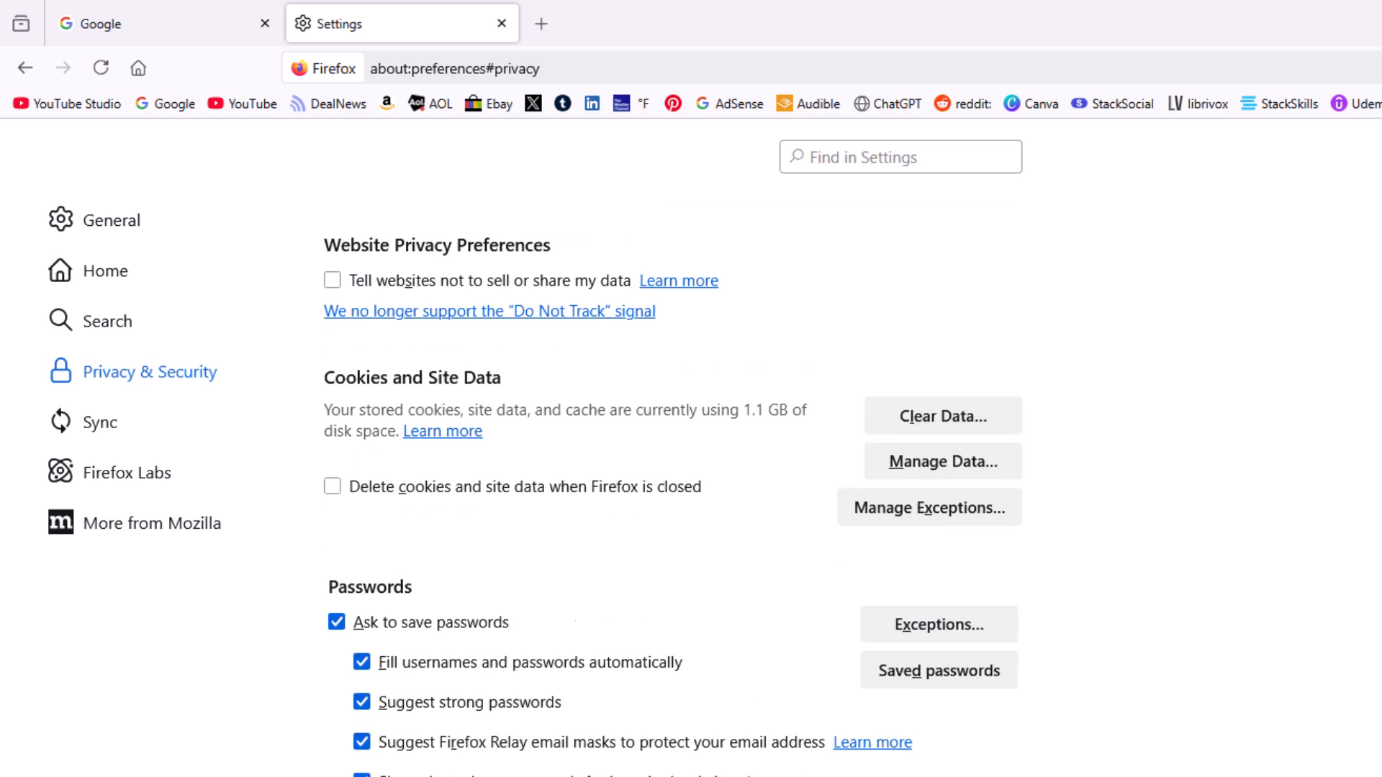
{"action": "scroll", "scroll_direction": "down", "scroll_amount": 3}
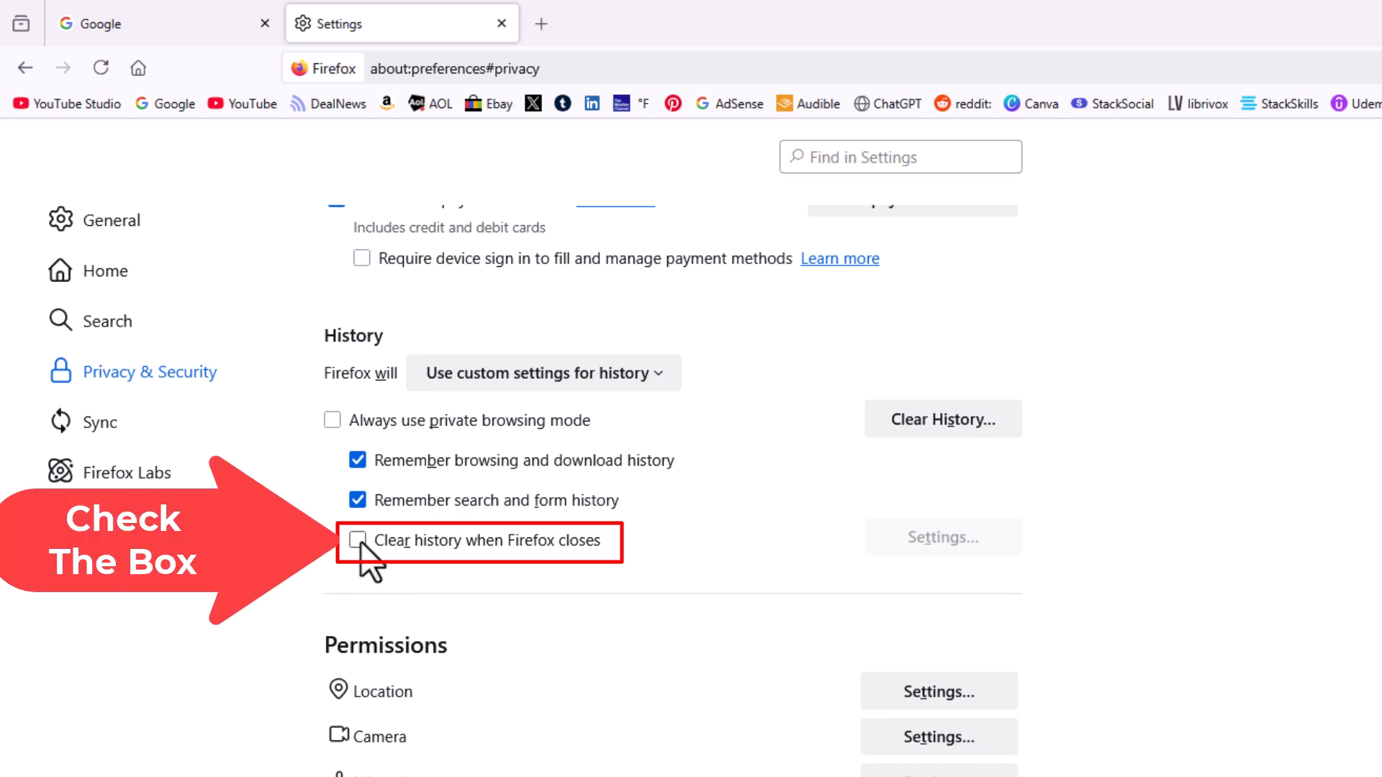
{"action": "left_click", "coordinate": [358, 540]}
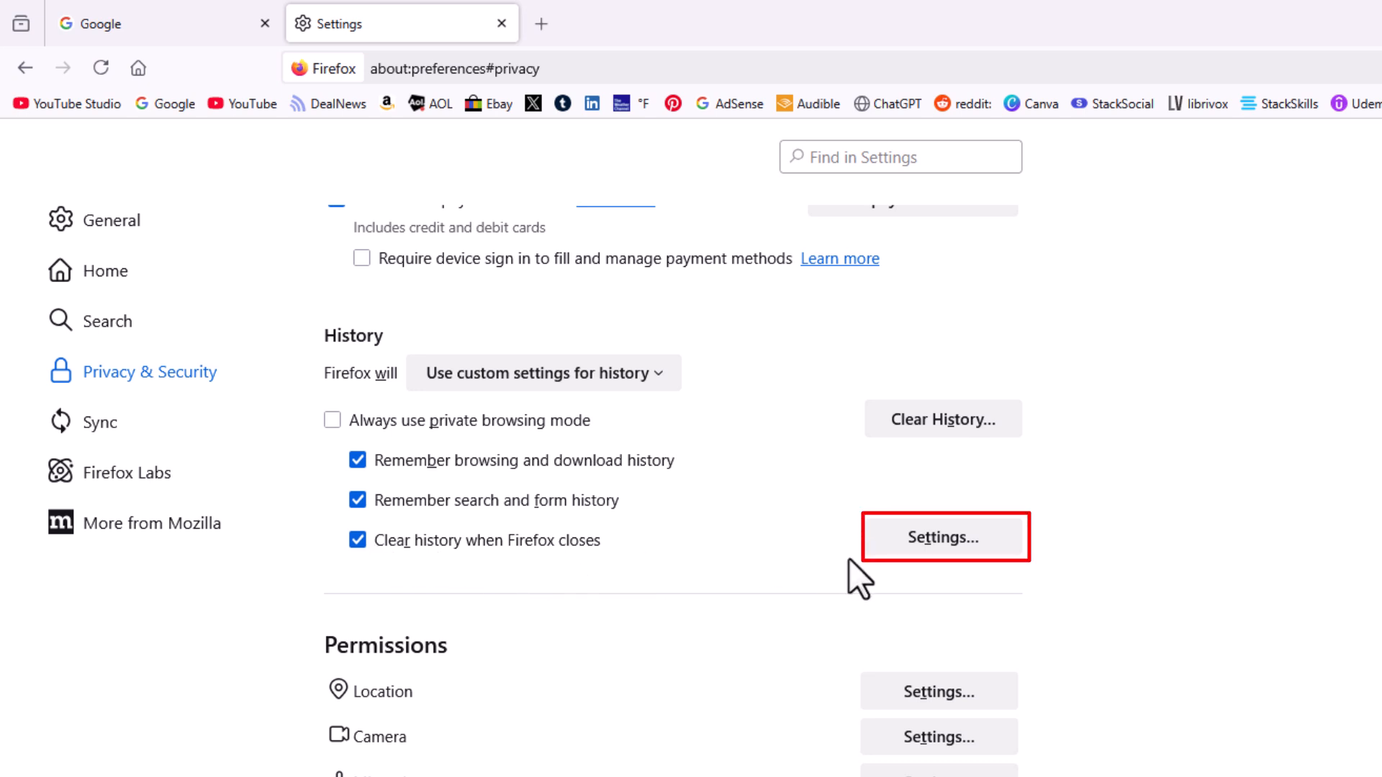
{"action": "left_click", "coordinate": [942, 537]}
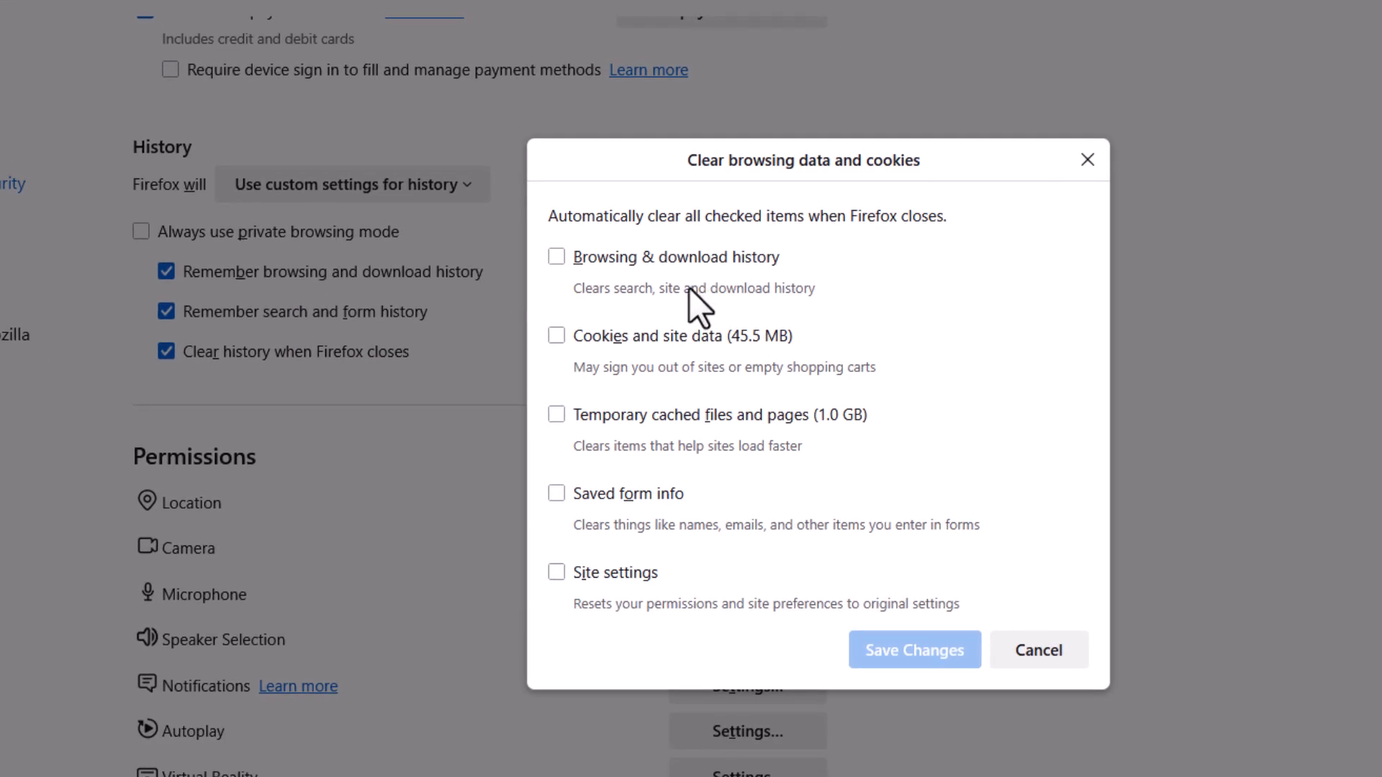
{"action": "mouse_move", "coordinate": [635, 259]}
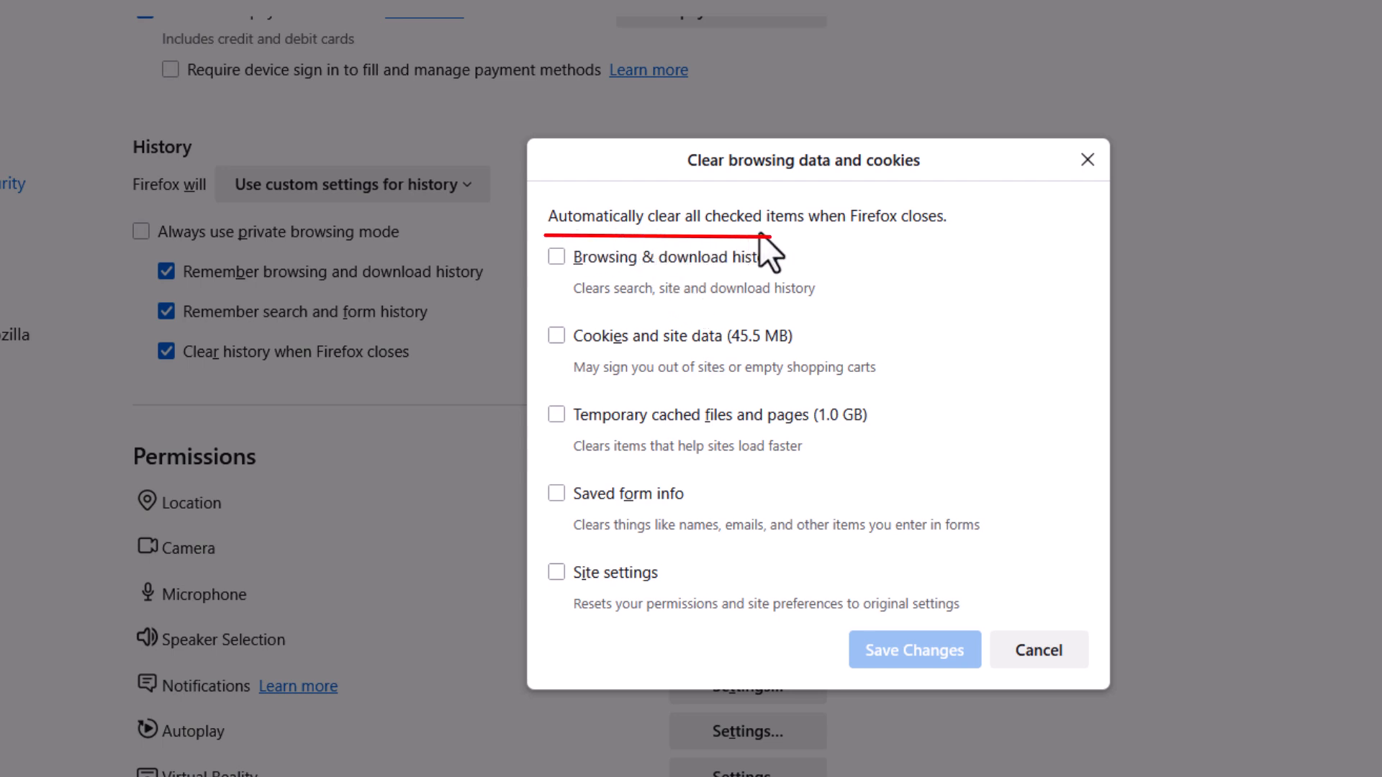
{"action": "mouse_move", "coordinate": [925, 256]}
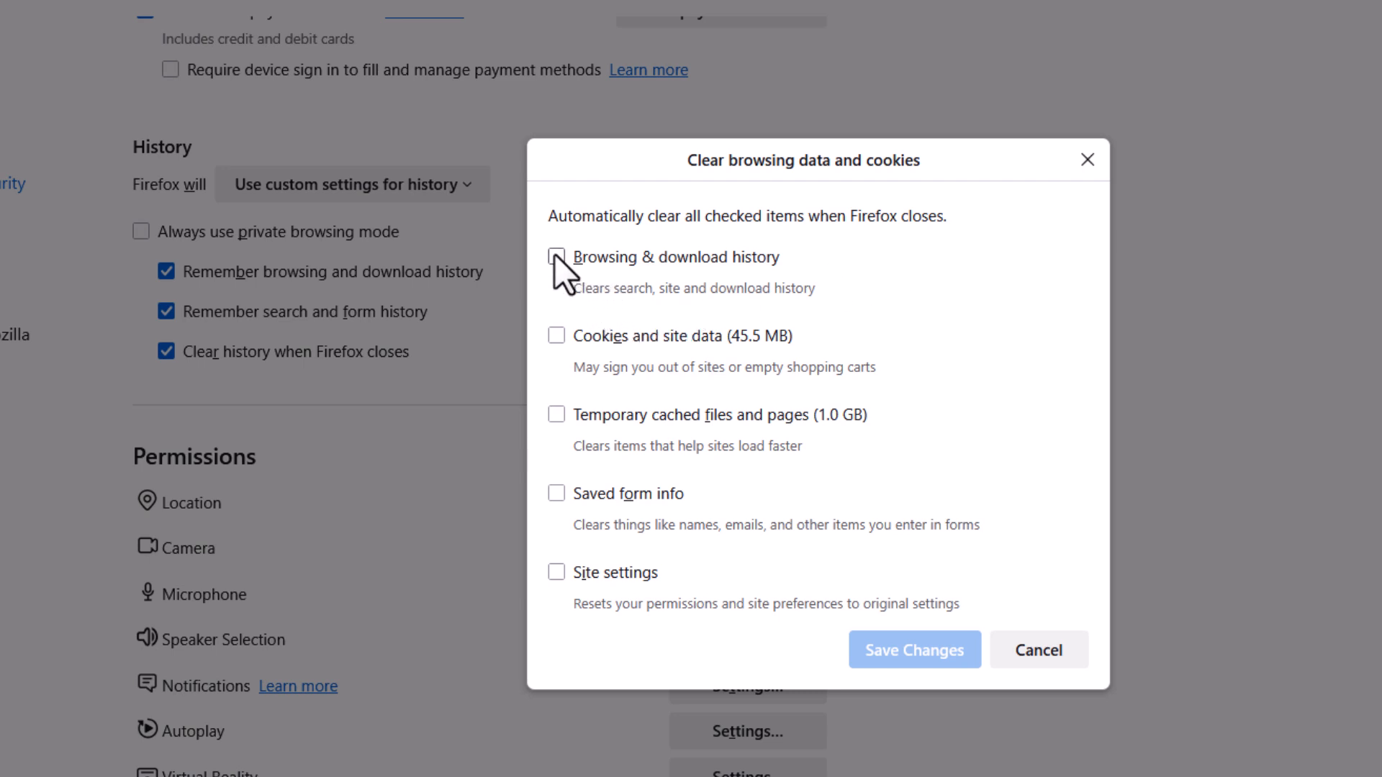
Step: Tick Browsing & download history and Cookies and site data, then save changes
{"action": "left_click", "coordinate": [556, 256]}
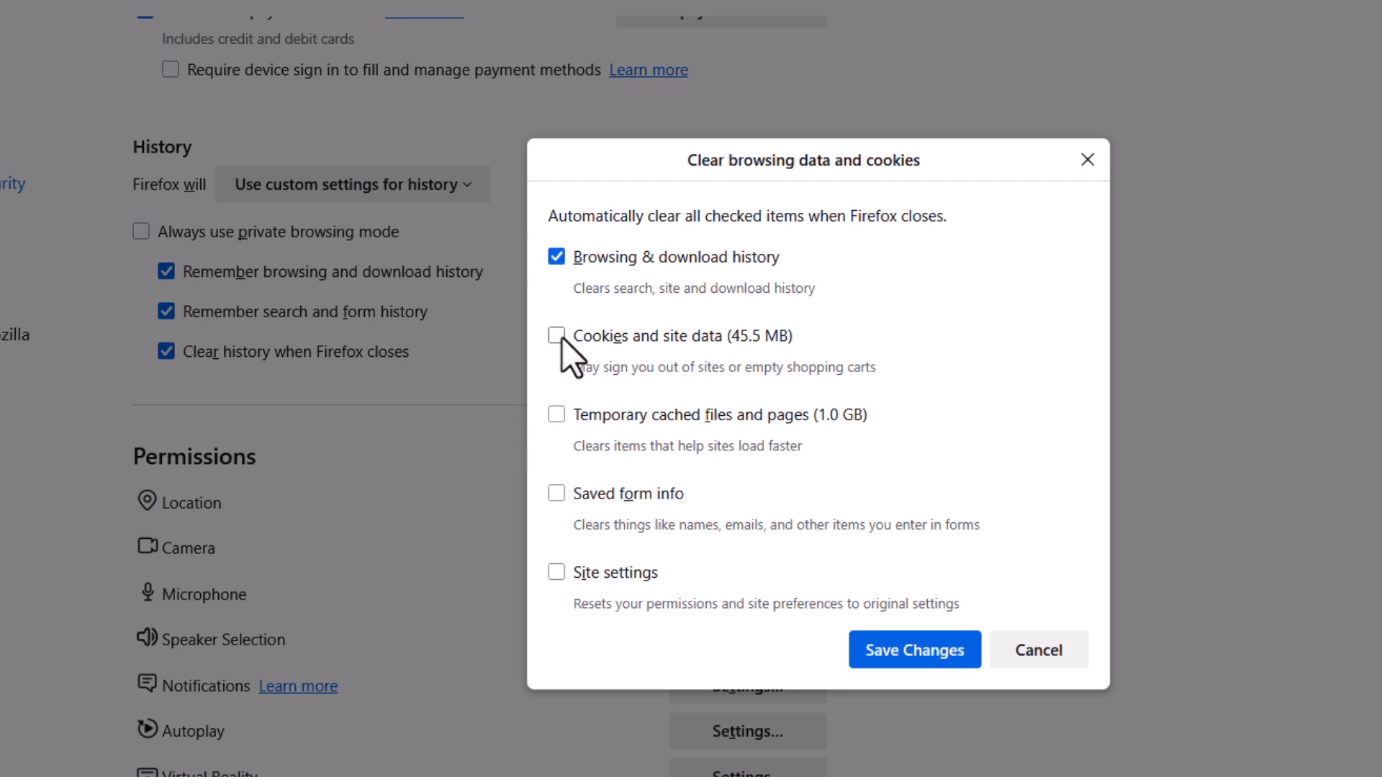
{"action": "left_click", "coordinate": [556, 334]}
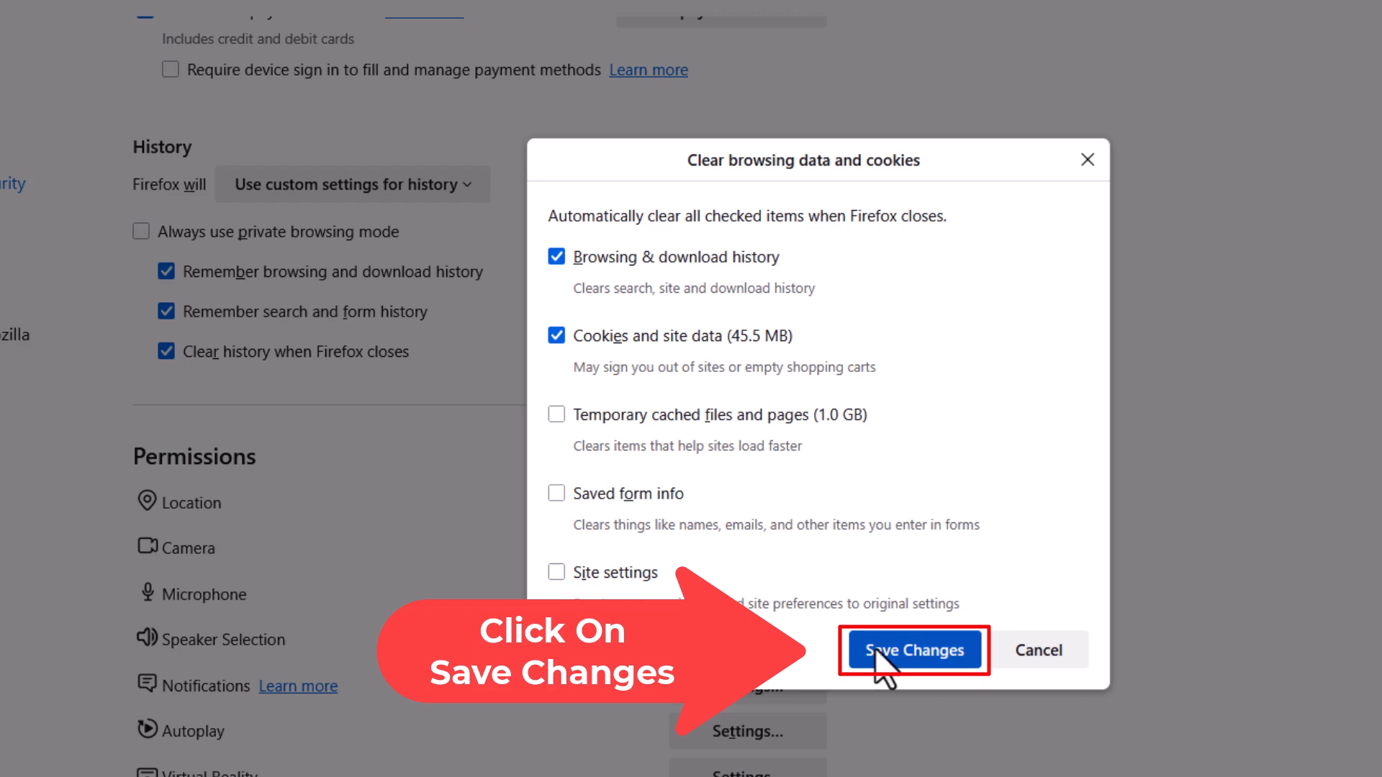
{"action": "left_click", "coordinate": [914, 650]}
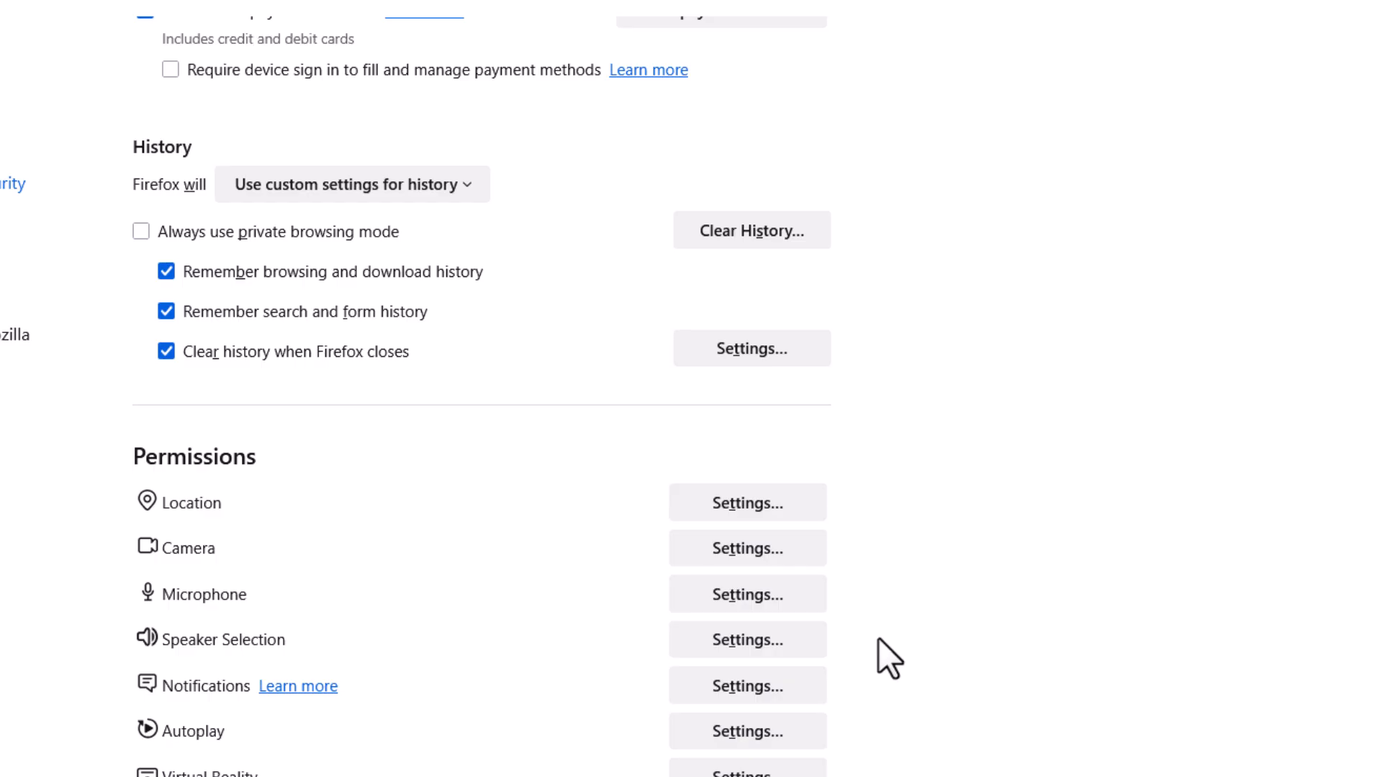